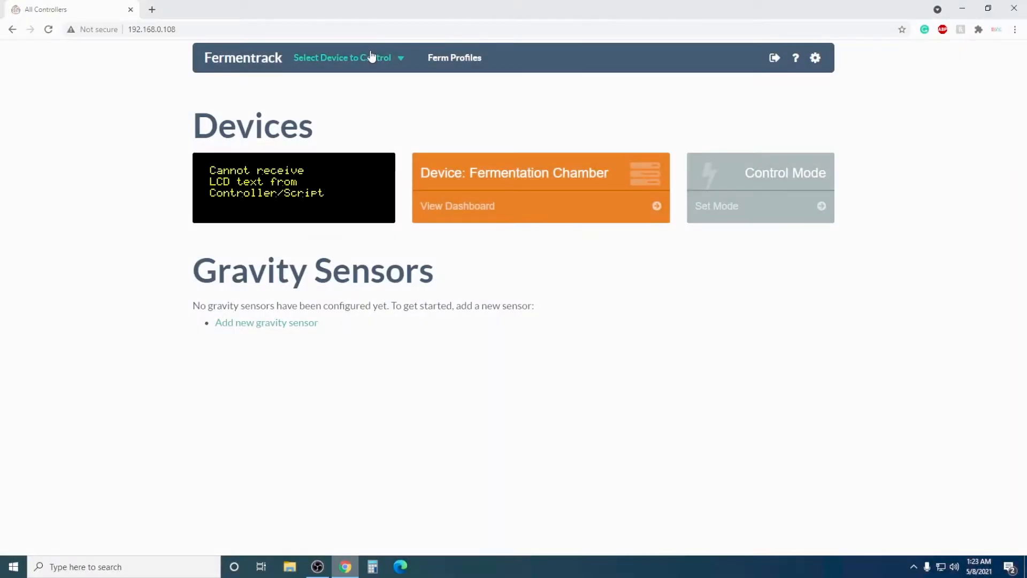
Open the 'Select Device to Control' menu in the top navigation bar.
click(344, 58)
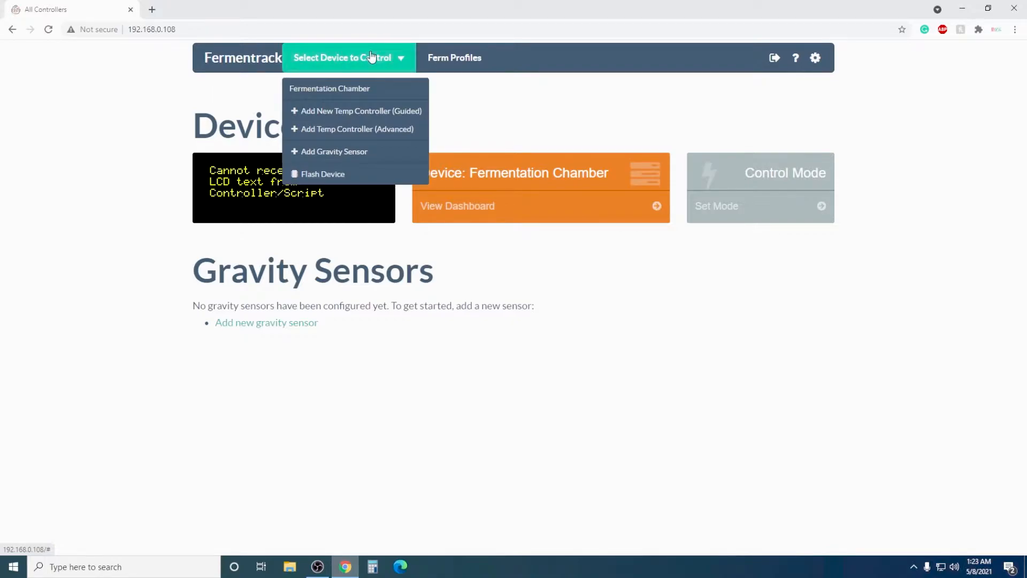
mouse_move(322, 173)
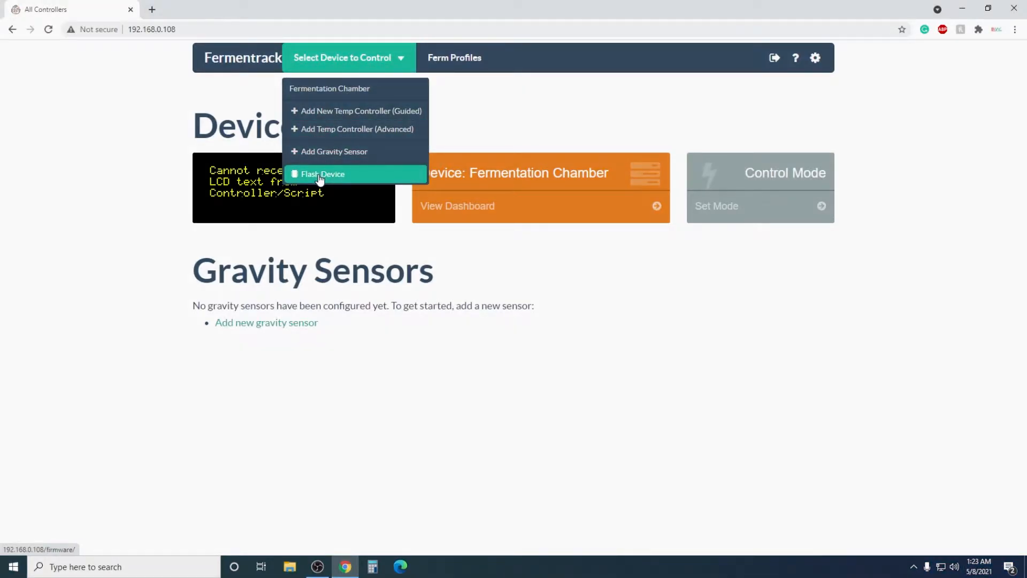
Start Flash Device with Arduino Uno as both device family and board type.
click(322, 173)
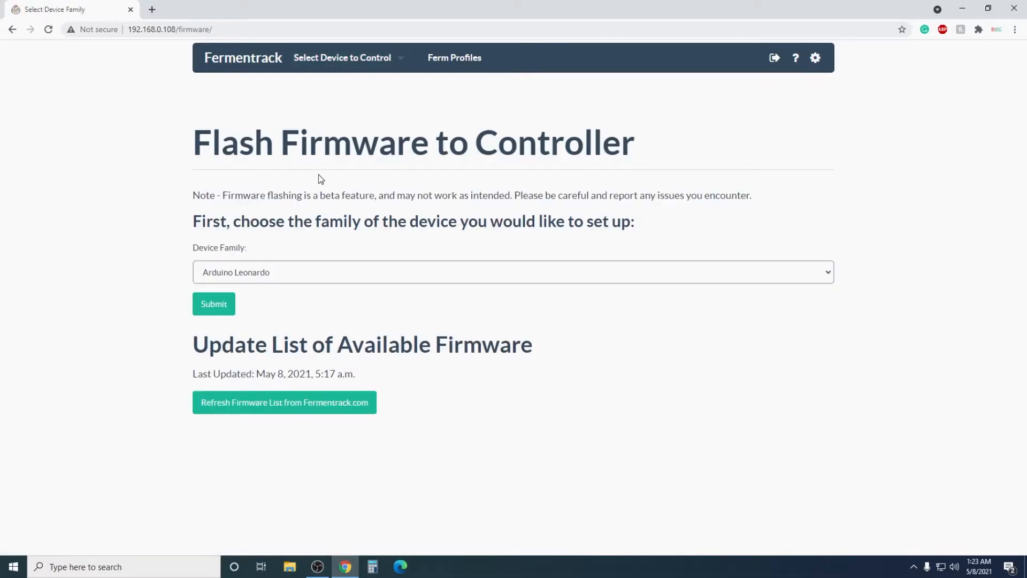
click(513, 272)
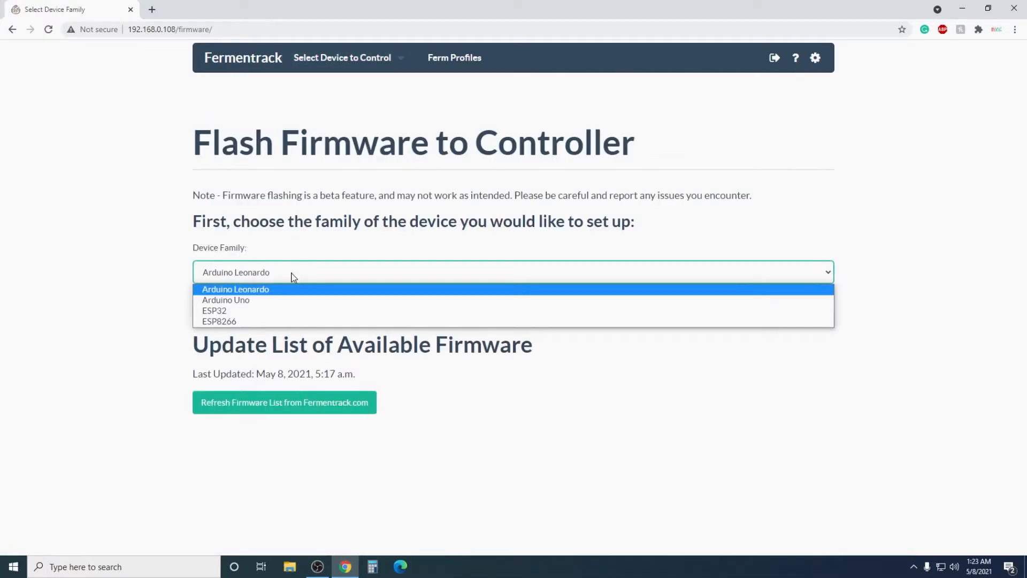
mouse_move(274, 300)
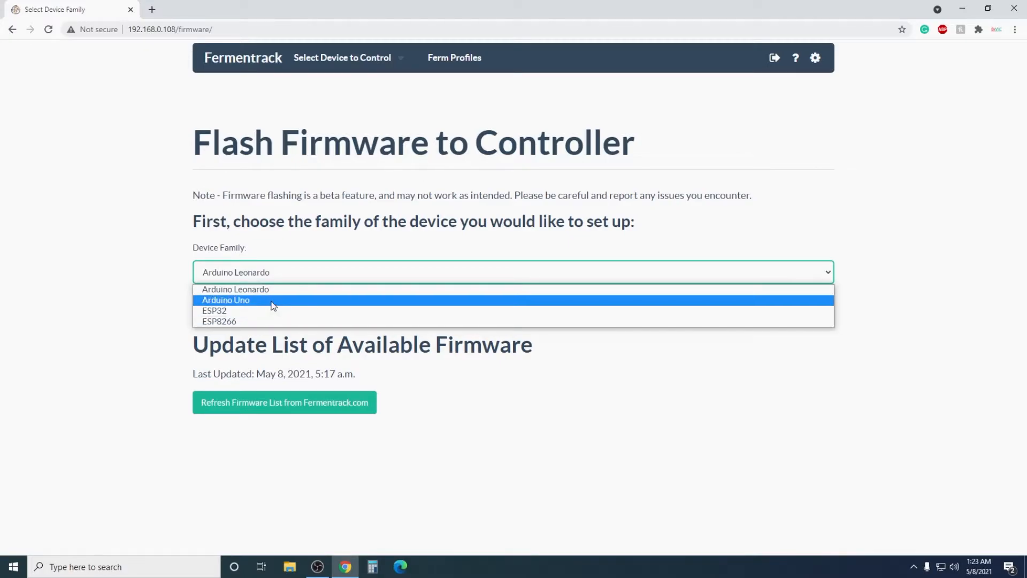
click(226, 299)
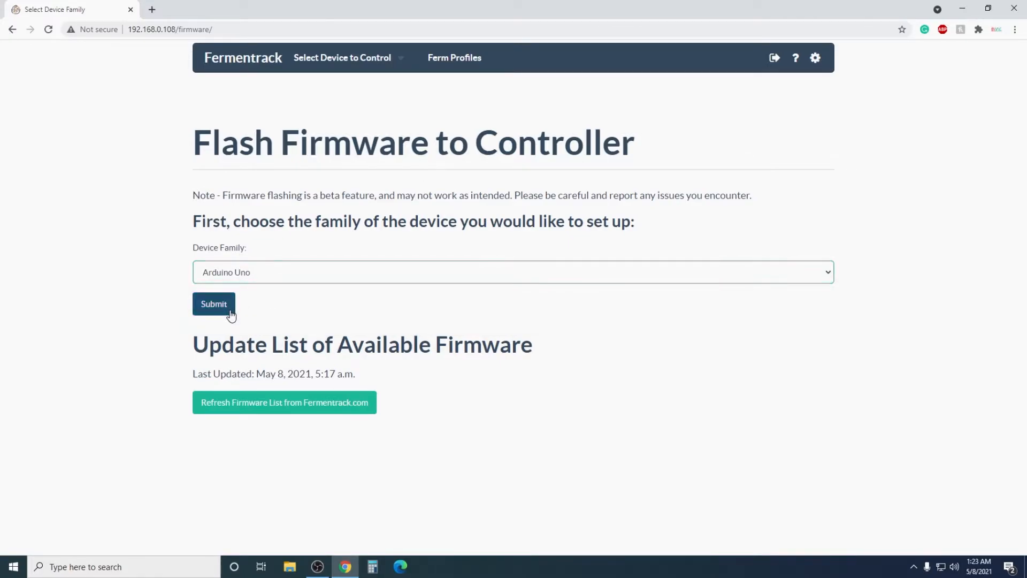
click(214, 304)
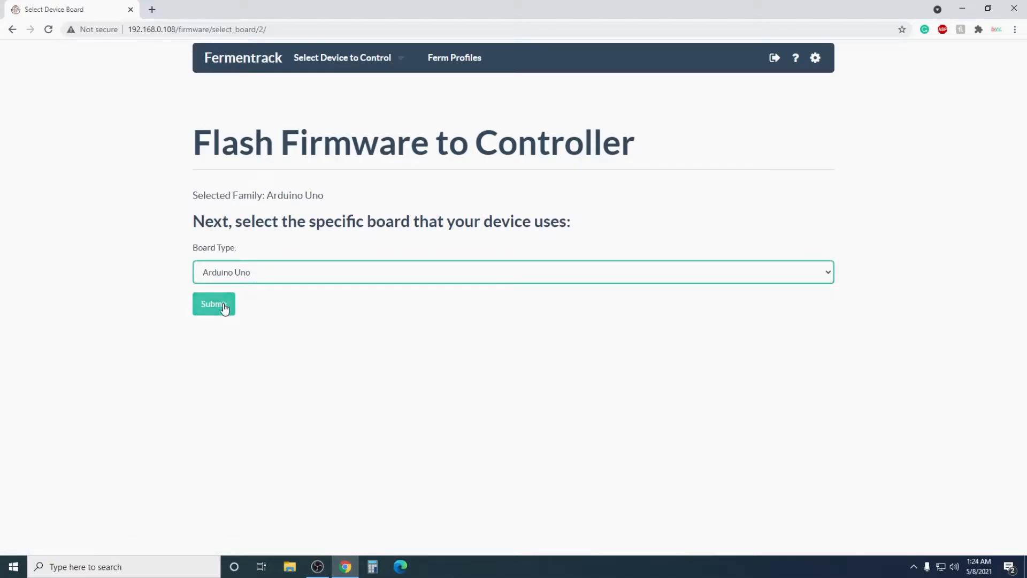
click(213, 304)
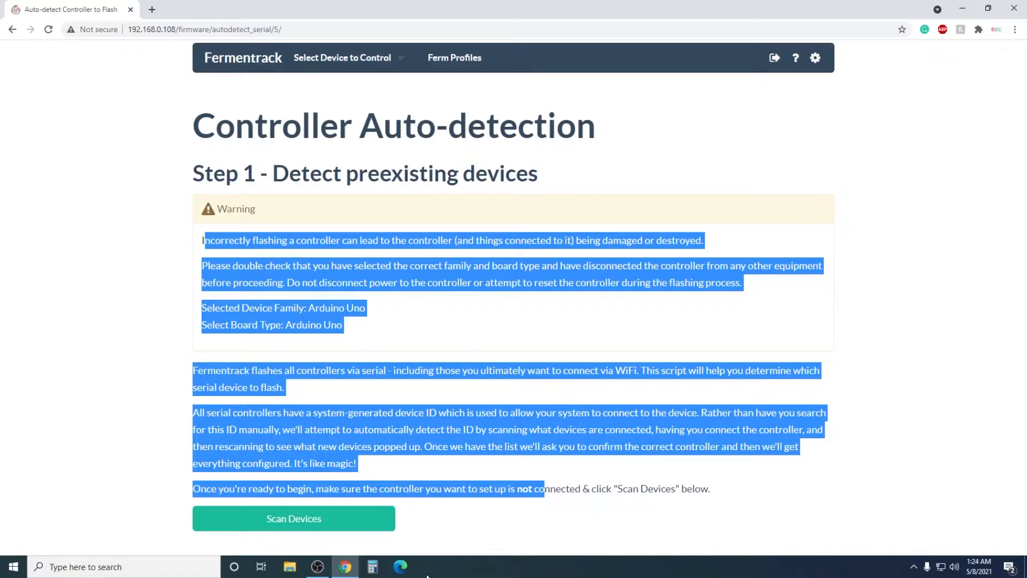
Scan existing serial devices, then scan again to find the Arduino Uno on ttyACM0.
click(294, 518)
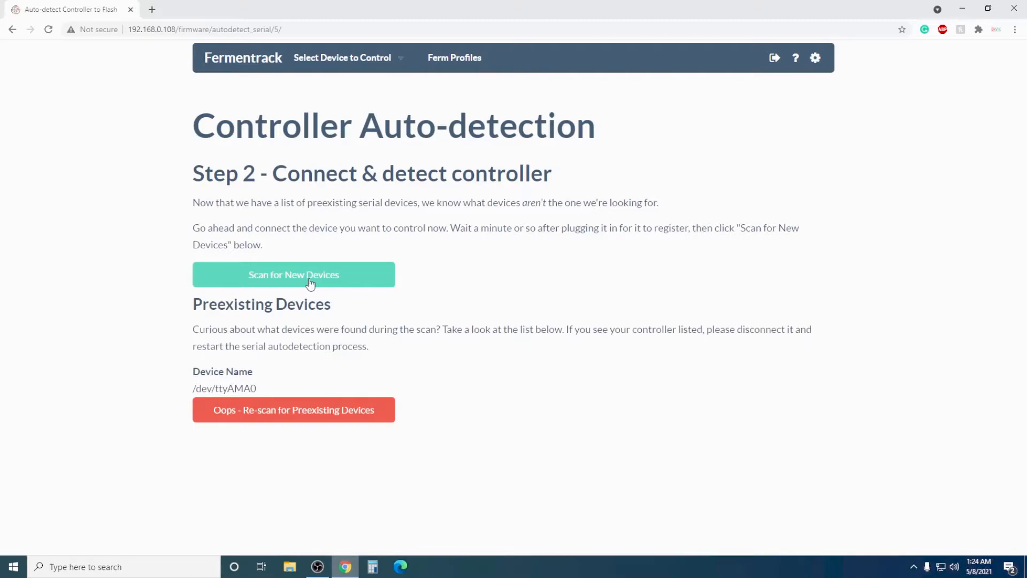
click(293, 274)
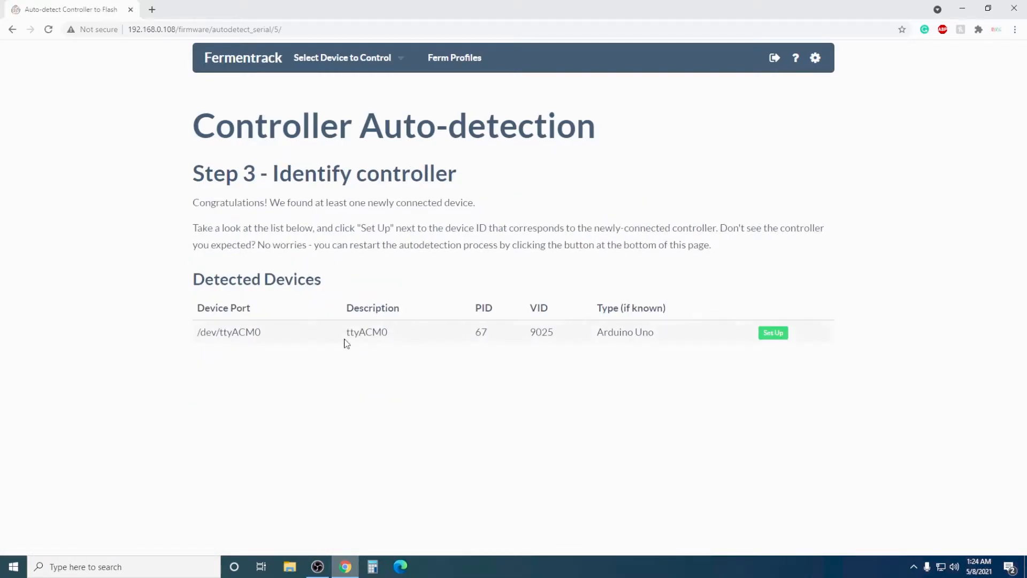
mouse_move(773, 332)
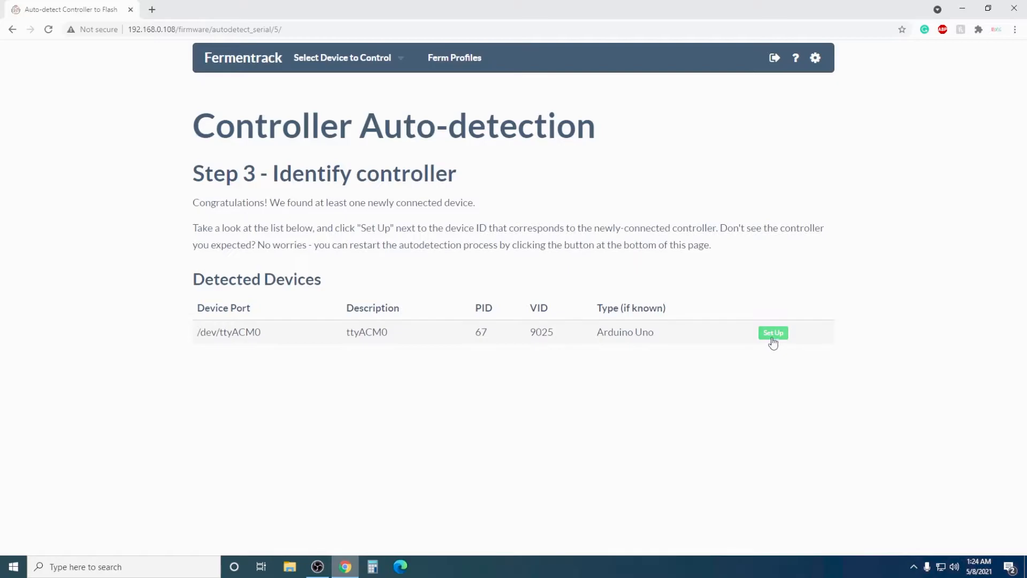
Set up /dev/ttyACM0 and flash the BrewPi Remix - I2C firmware to it.
click(773, 333)
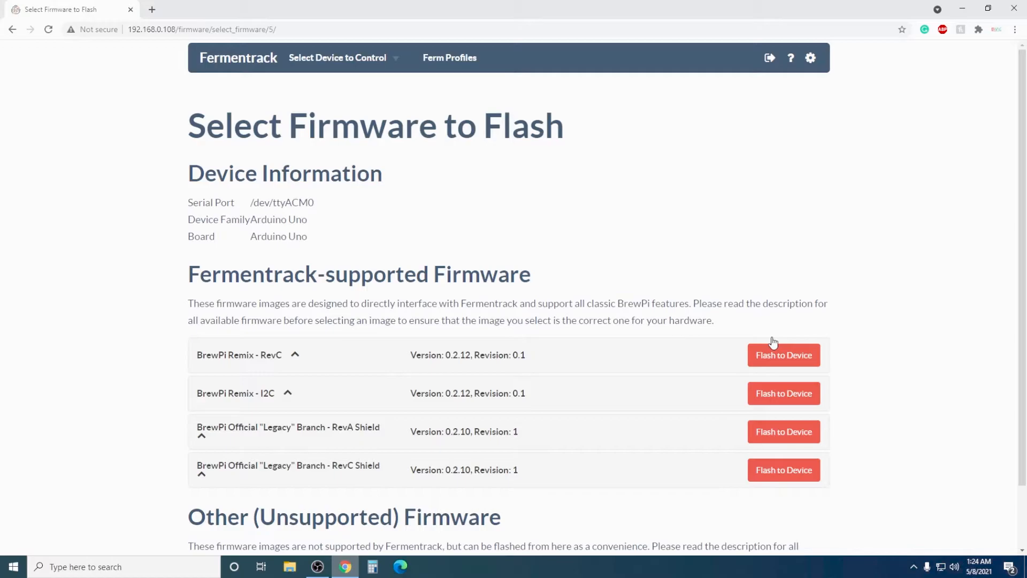
mouse_move(772, 344)
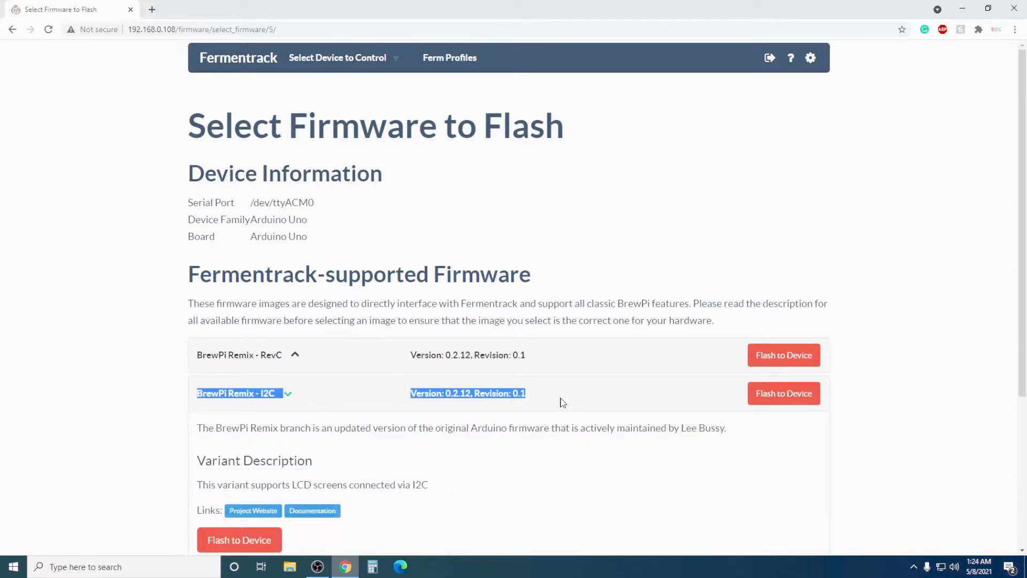
scroll(down, 3)
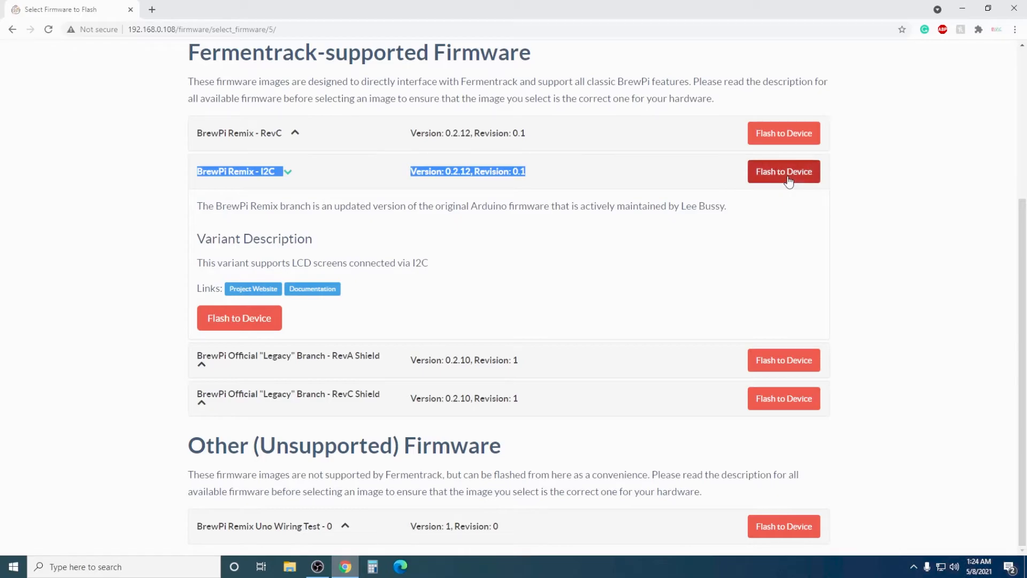
click(783, 171)
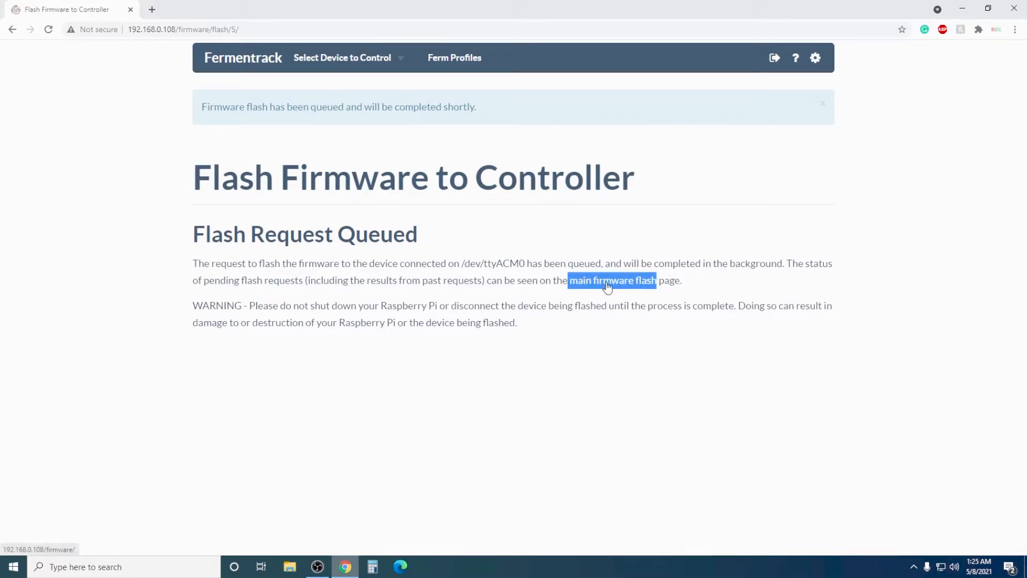
Open the main firmware flash status page and reload until it shows finished.
click(612, 280)
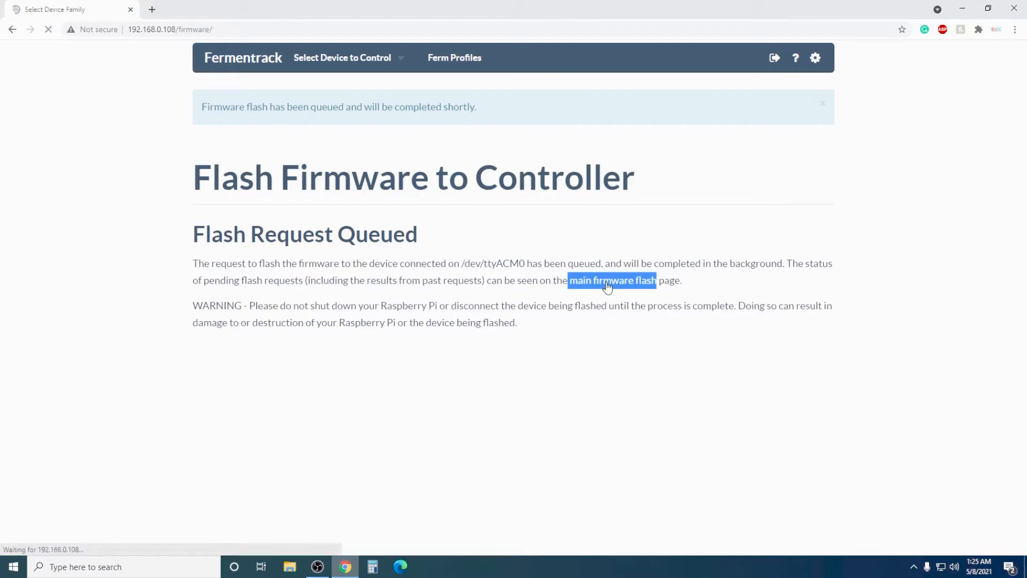
click(612, 279)
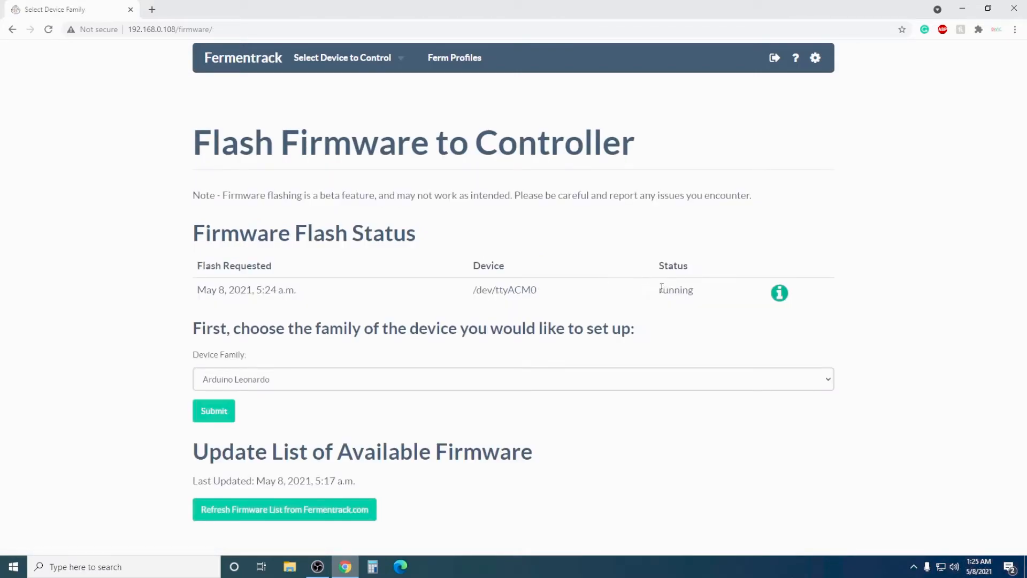
mouse_move(720, 296)
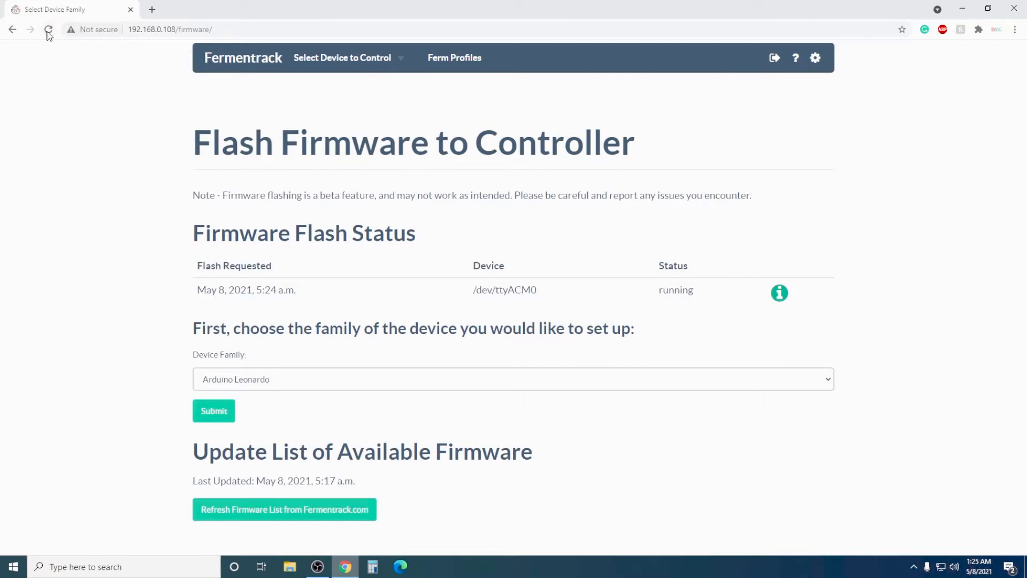
click(48, 29)
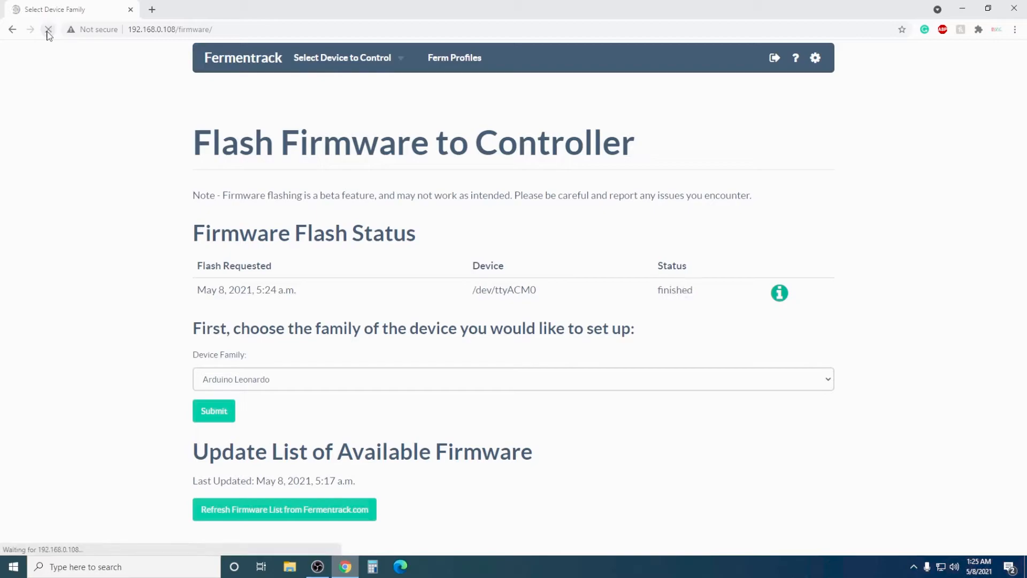
click(47, 29)
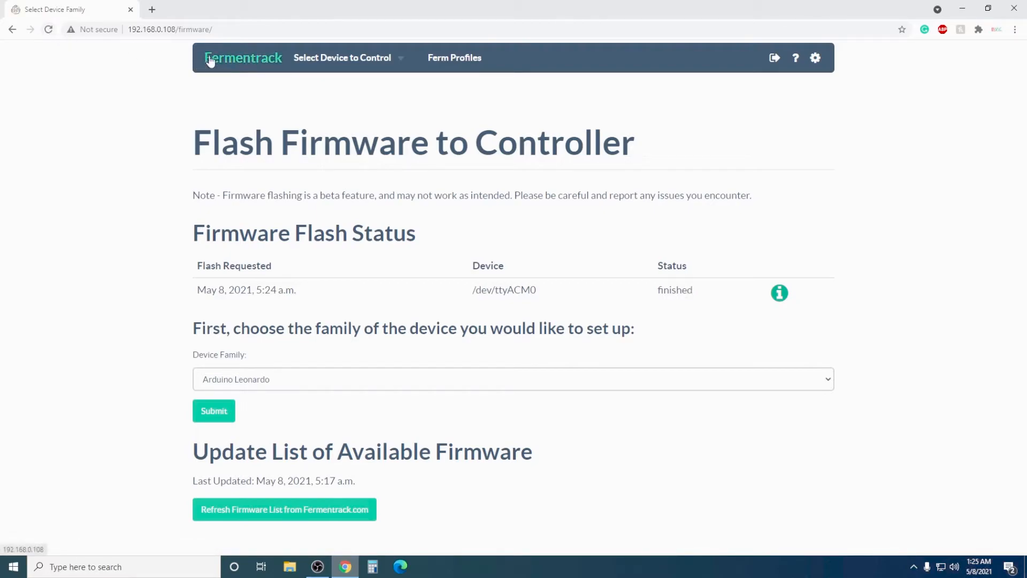
Go to the Devices overview via the logo and view the Fermentation Chamber dashboard.
click(243, 58)
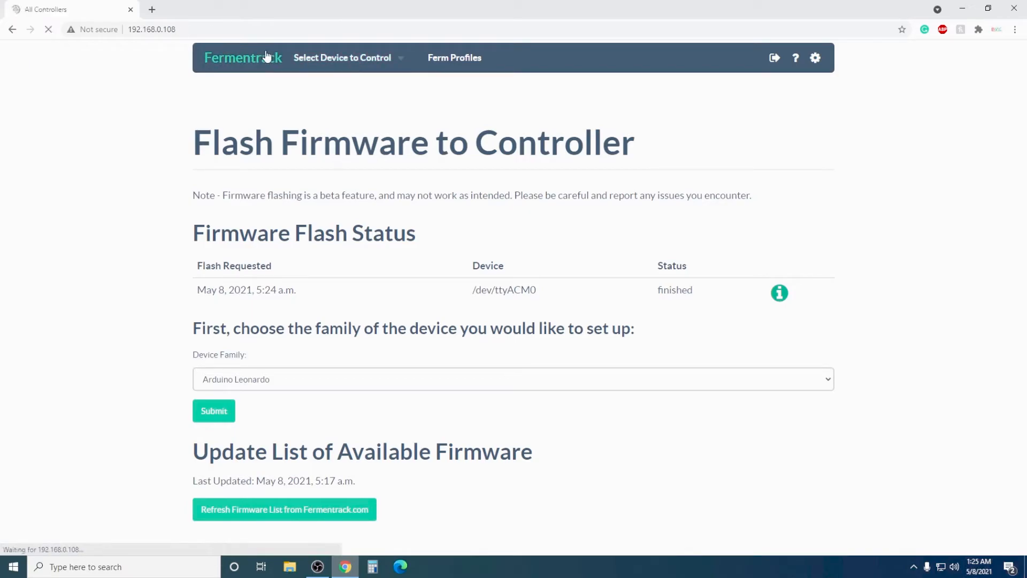
click(243, 58)
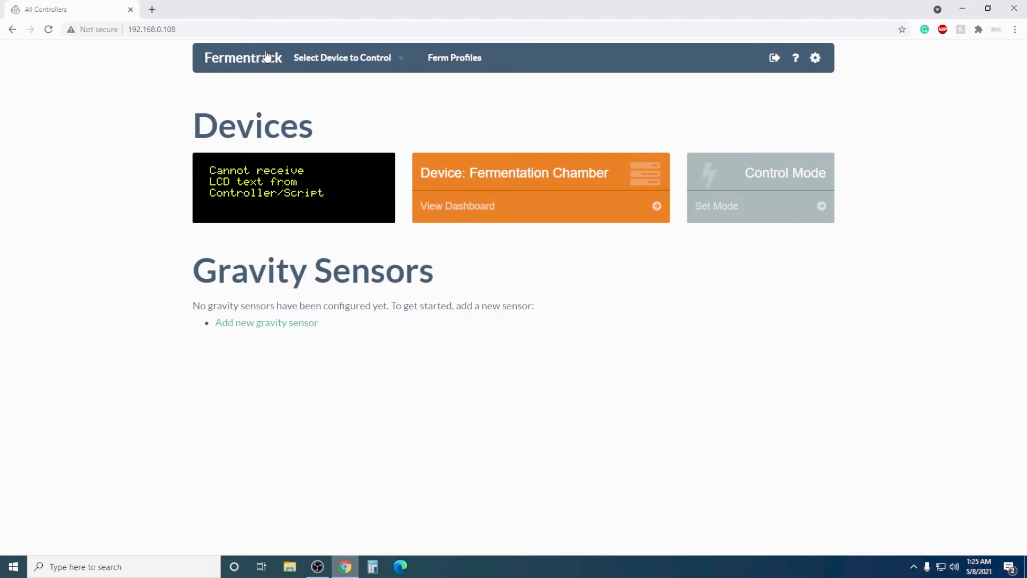
mouse_move(243, 58)
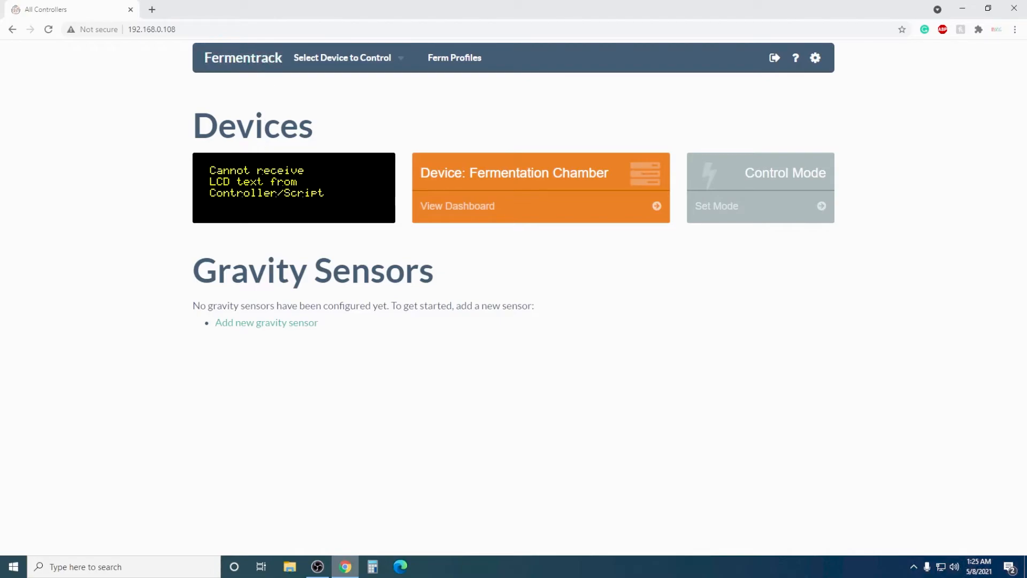
click(457, 205)
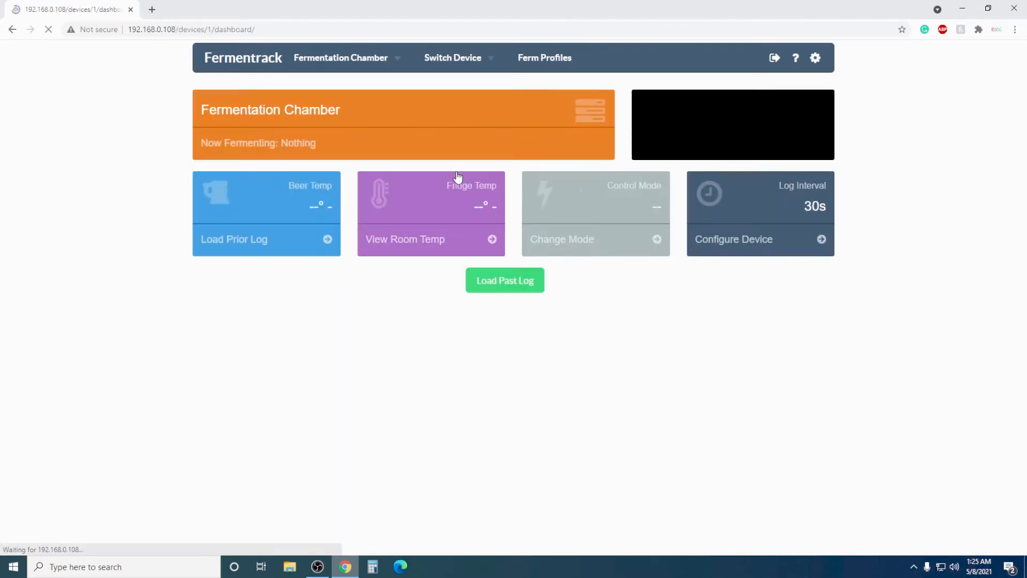